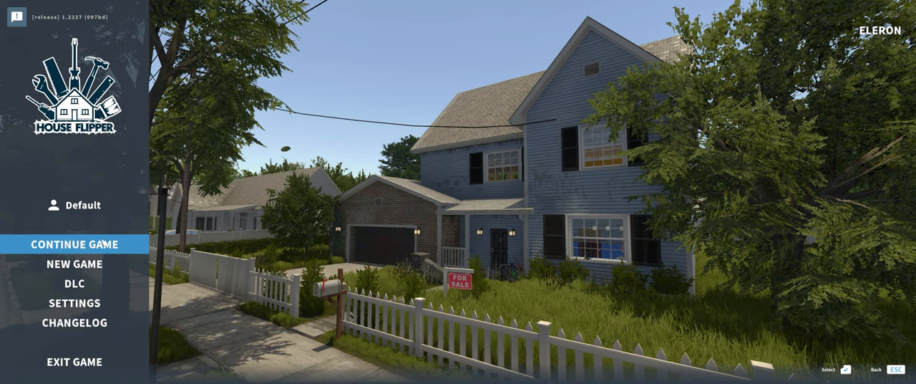
Continue the saved game from the main menu to load the house exterior.
left_click(74, 244)
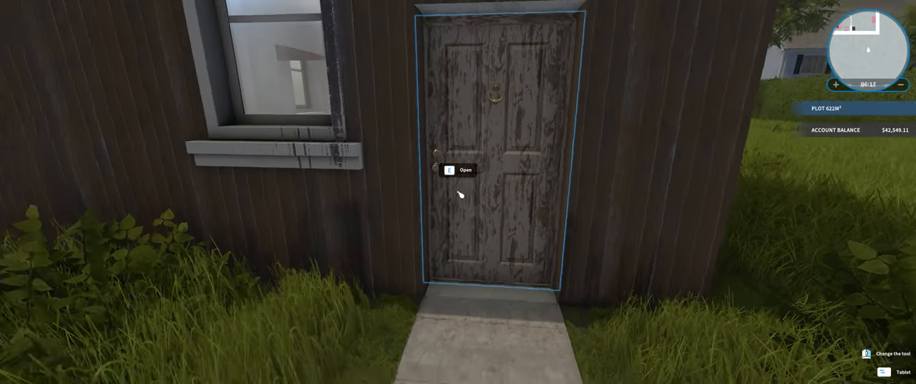
left_click(460, 170)
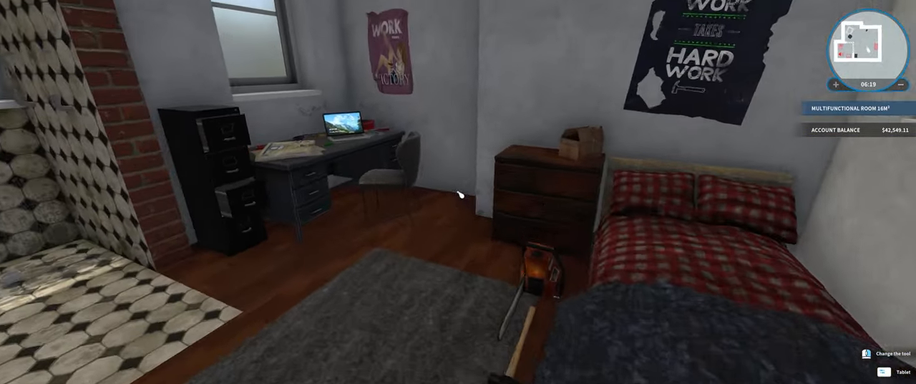
left_click(337, 121)
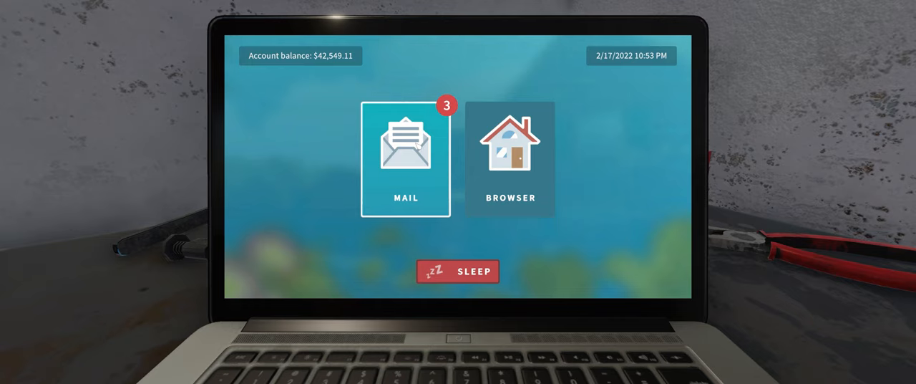
left_click(406, 157)
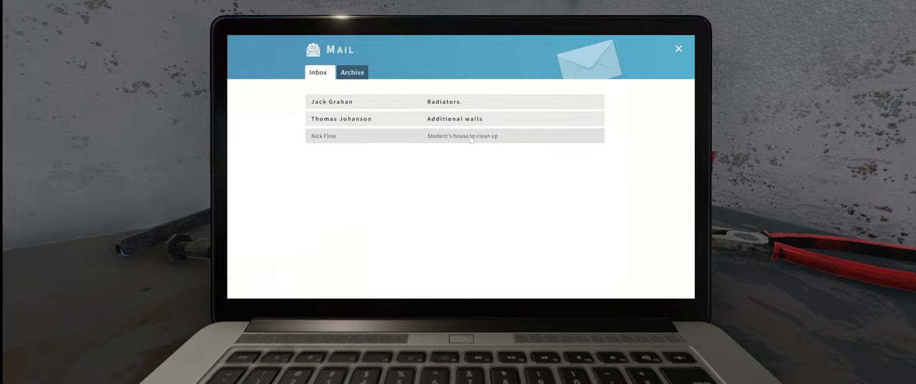
left_click(462, 135)
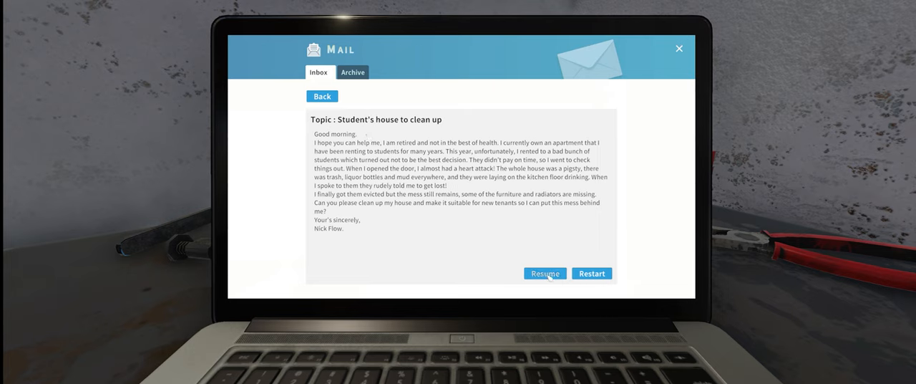
left_click(545, 273)
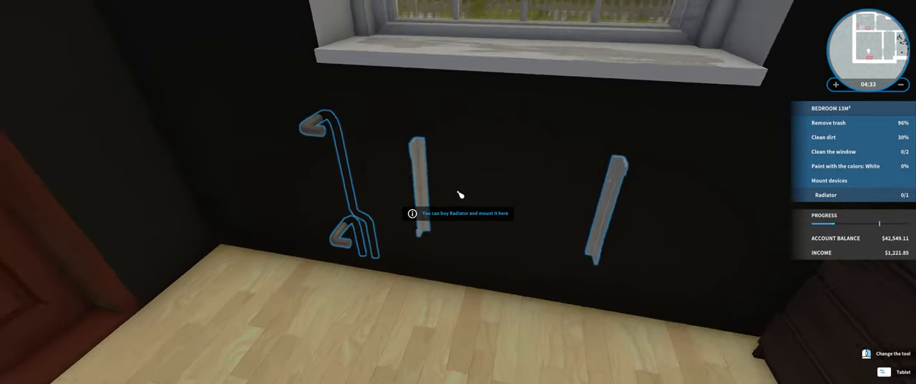
Check the bedroom's remaining tasks and buy the Radiator for $44.60 in the store.
left_click(890, 372)
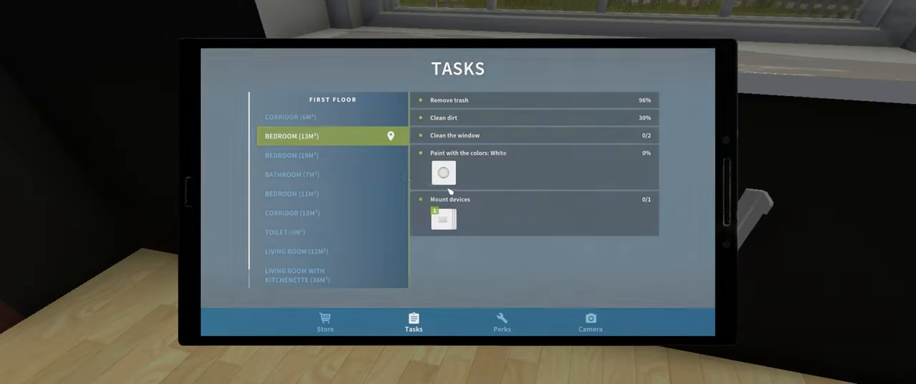
left_click(325, 322)
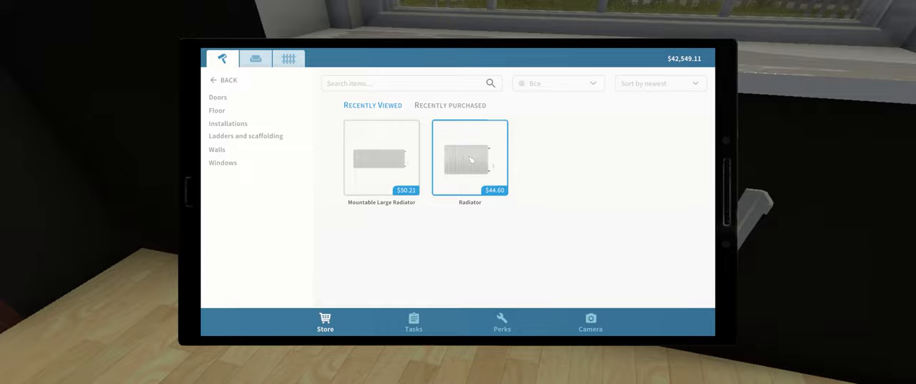
left_click(470, 158)
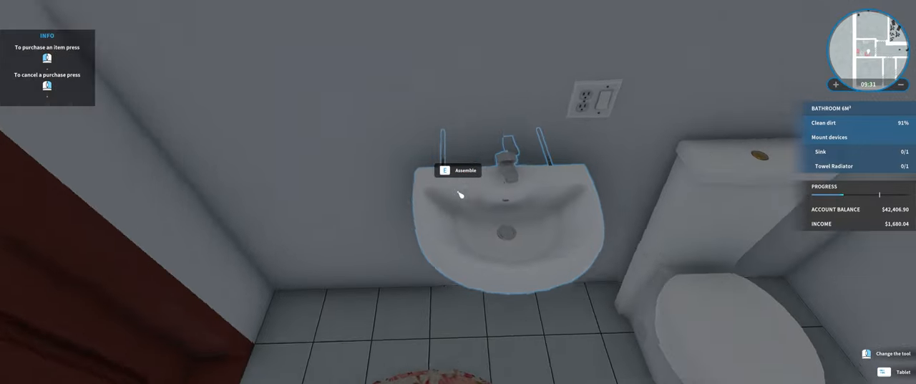
Mount the bought sink on the bathroom wall.
left_click(885, 371)
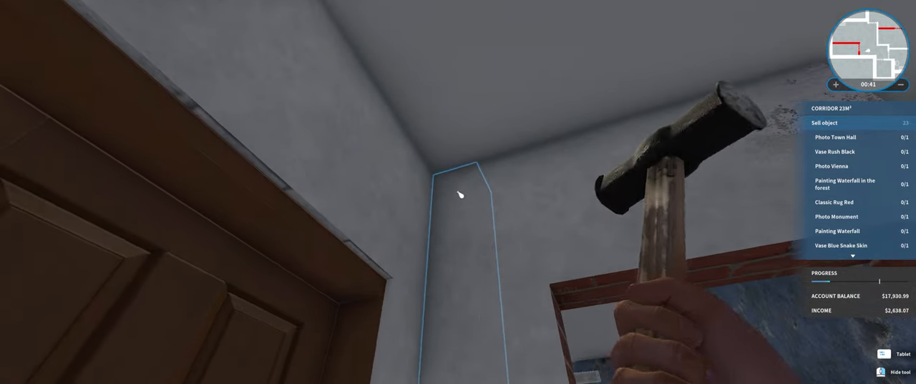
Smash the outlined corridor brick wall sections with the sledgehammer.
left_click(458, 192)
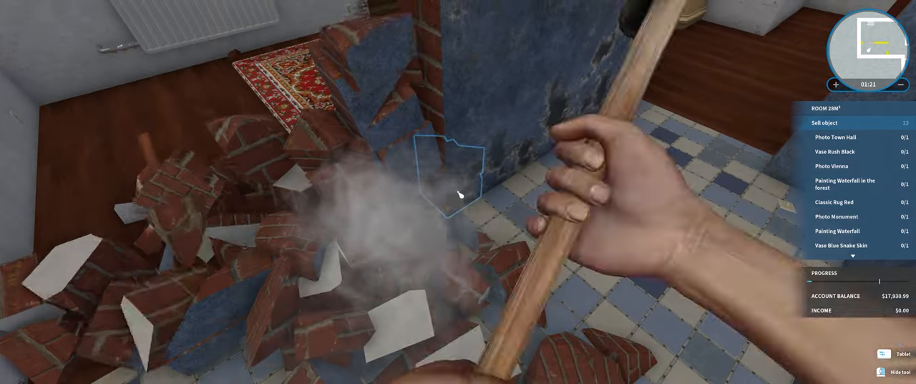
left_click(892, 355)
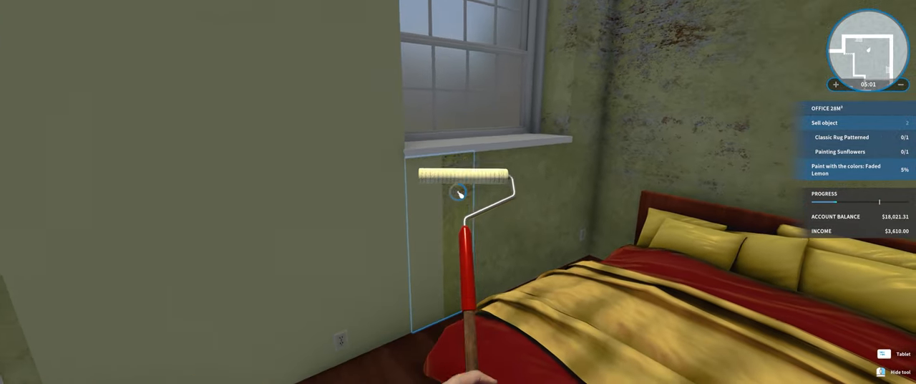
mouse_move(458, 193)
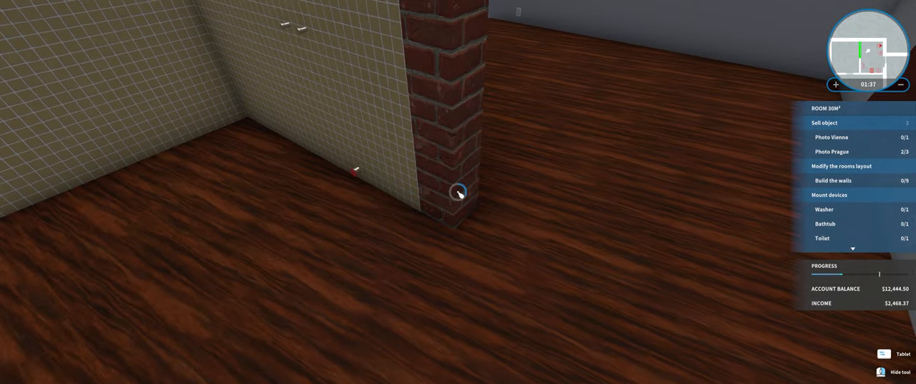
Place brick wall sections by the pillar, beside the radiator, and in Room 13m².
left_click(458, 194)
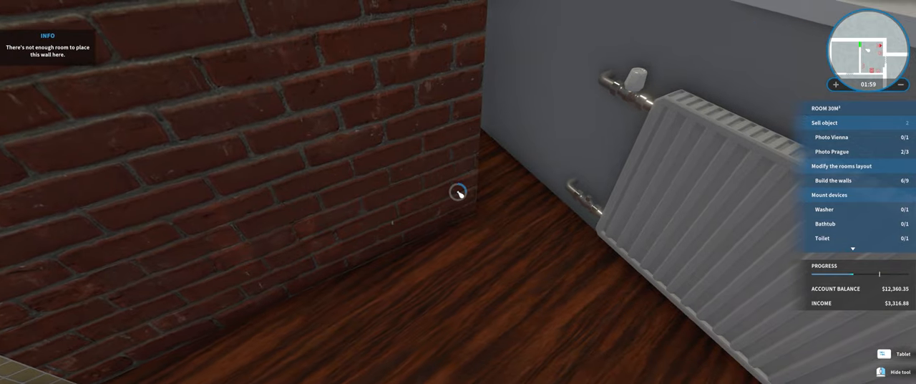
left_click(459, 194)
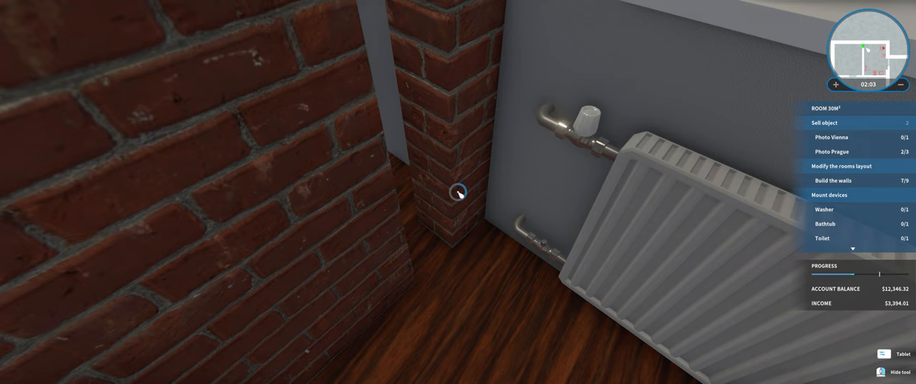
left_click(459, 194)
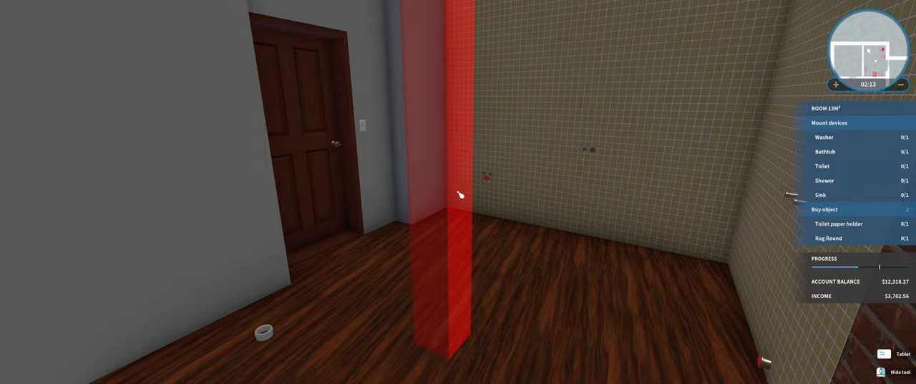
left_click(460, 194)
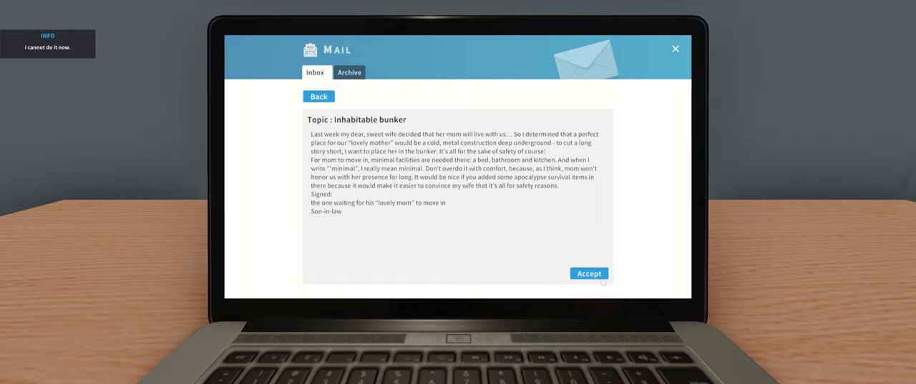
Accept the Inhabitable bunker job offer.
left_click(588, 273)
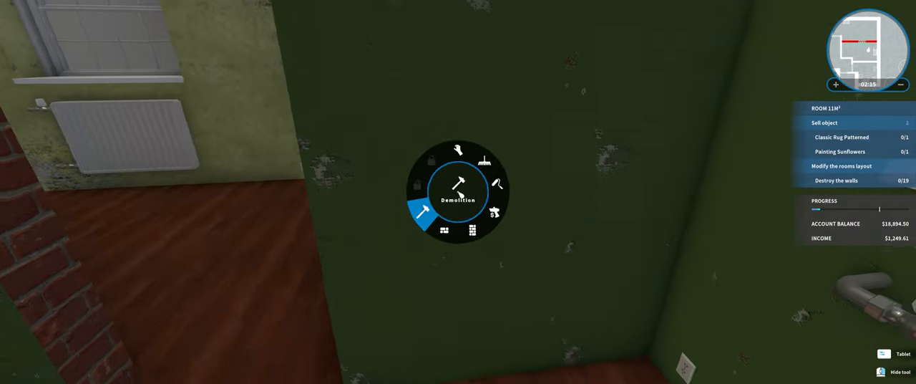
Switch to demolition and smash green wall sections, including the piece near the corner.
left_click(457, 179)
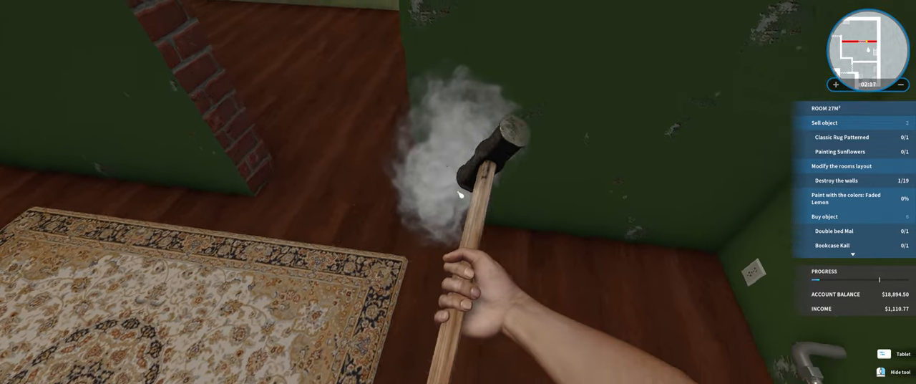
left_click(461, 194)
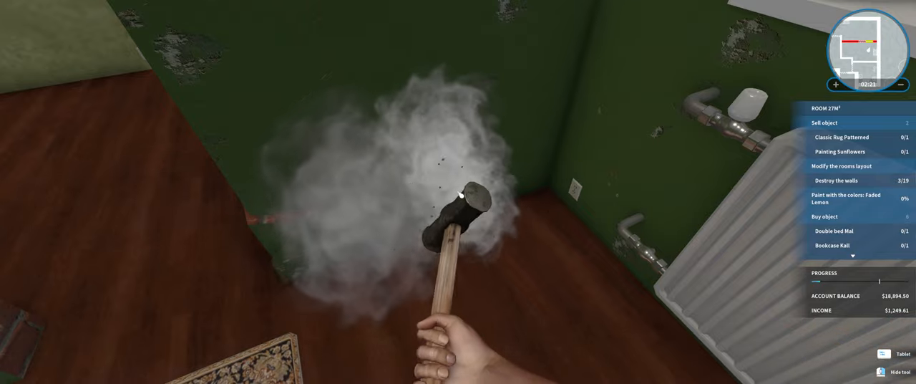
left_click(459, 192)
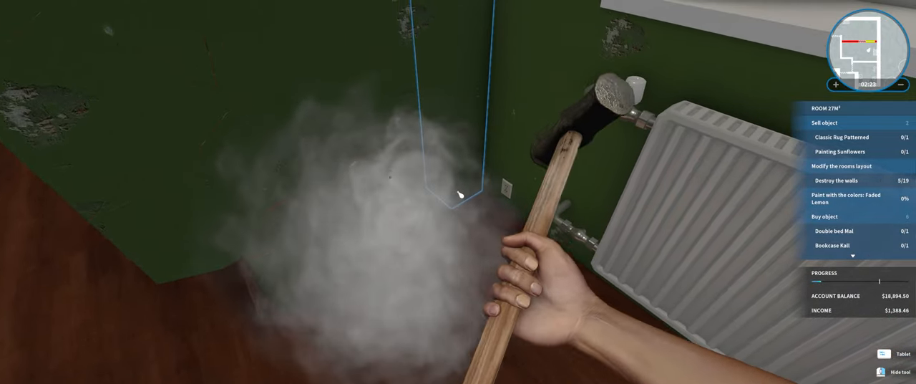
left_click(458, 193)
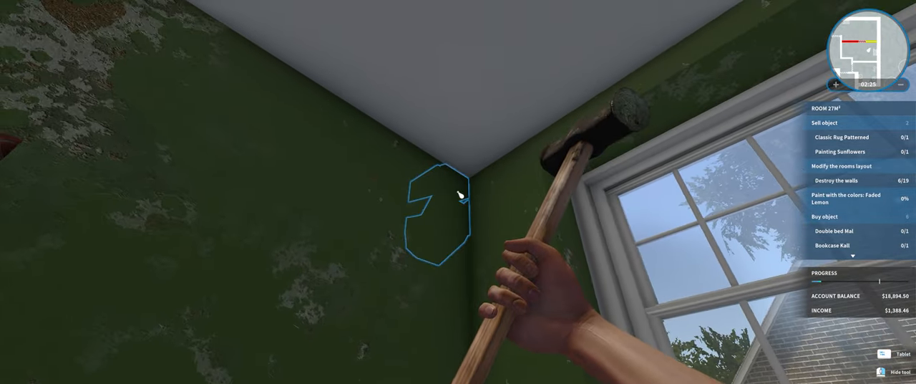